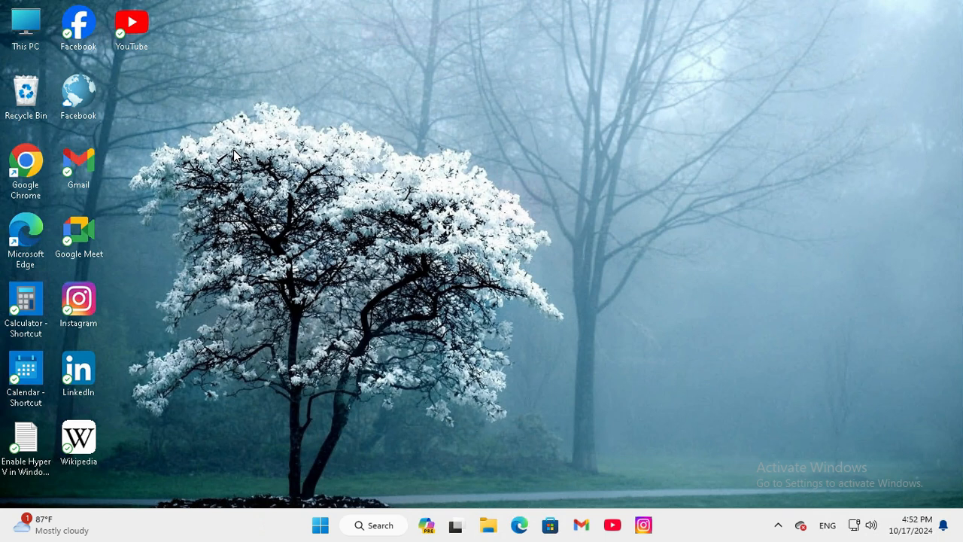
Step: Search Windows for 'gpedit' and open the Edit group policy result
left_click(373, 524)
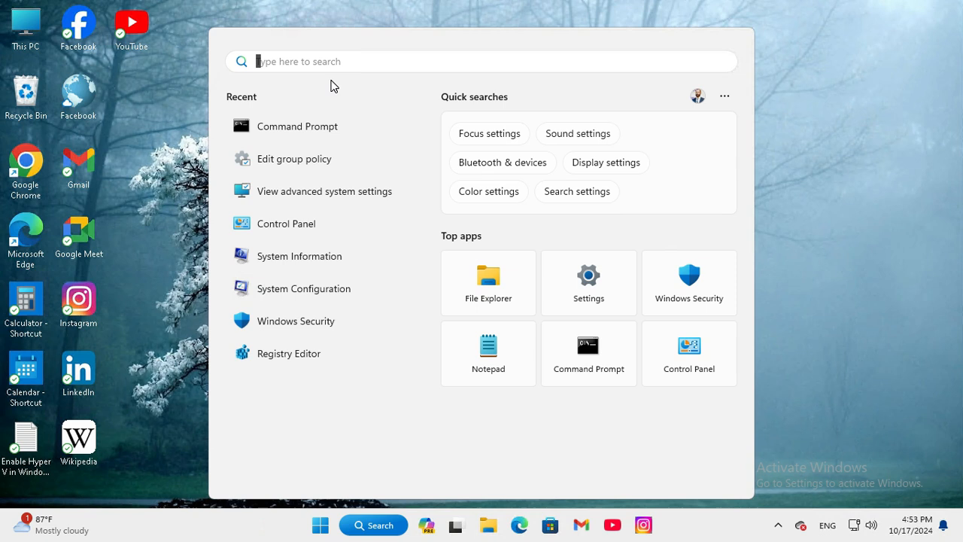
type("gpedit")
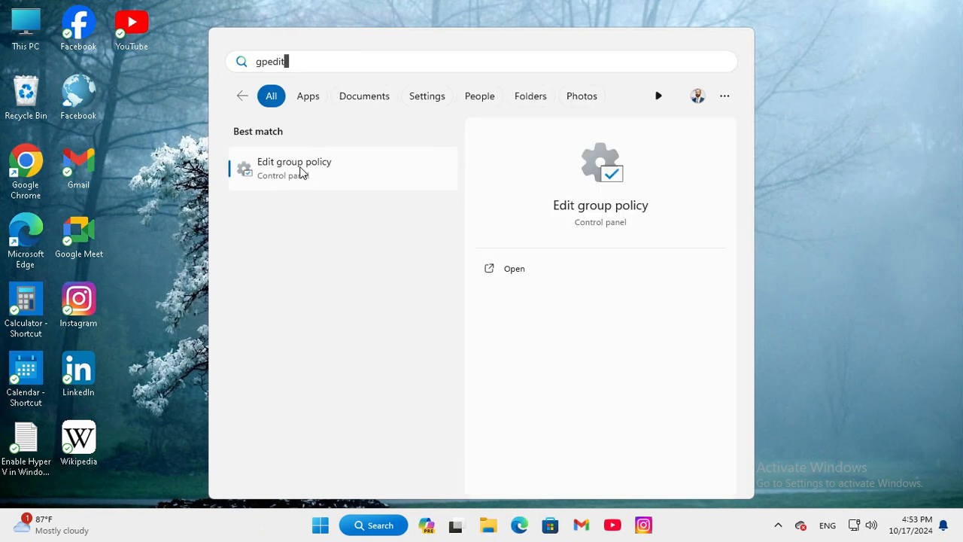
left_click(294, 161)
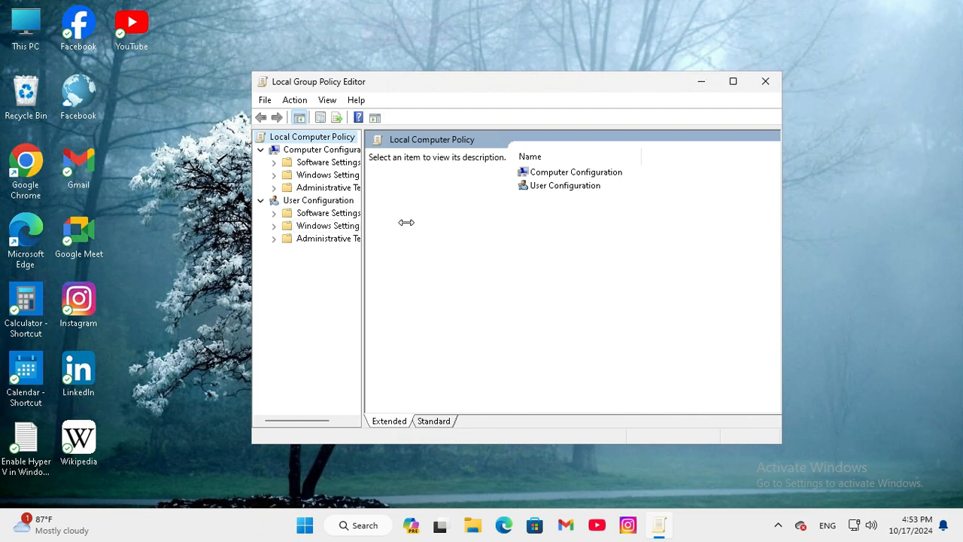
Step: Go to User Configuration > Administrative Templates > System and right-click 'Prevent access to the command prompt'
left_click_drag(406, 222, 783, 252)
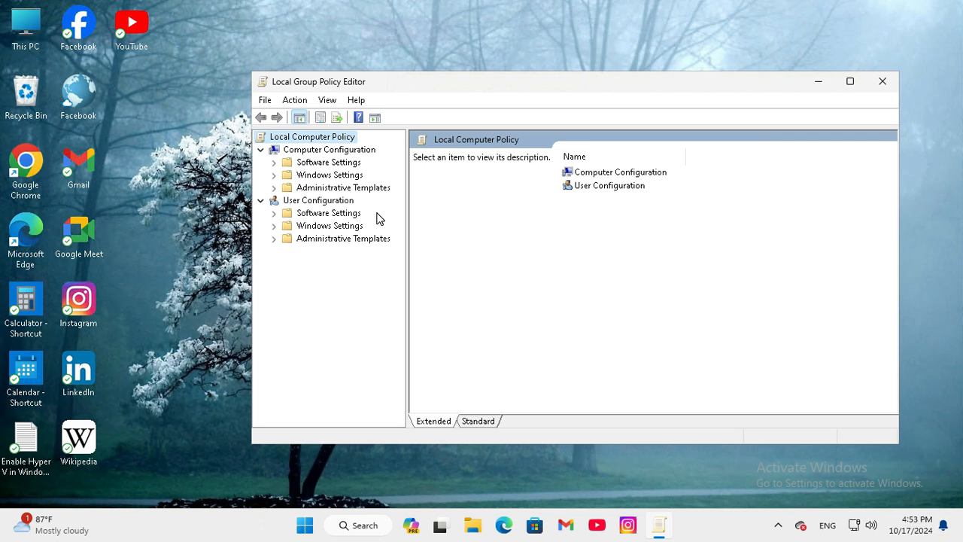
left_click(322, 199)
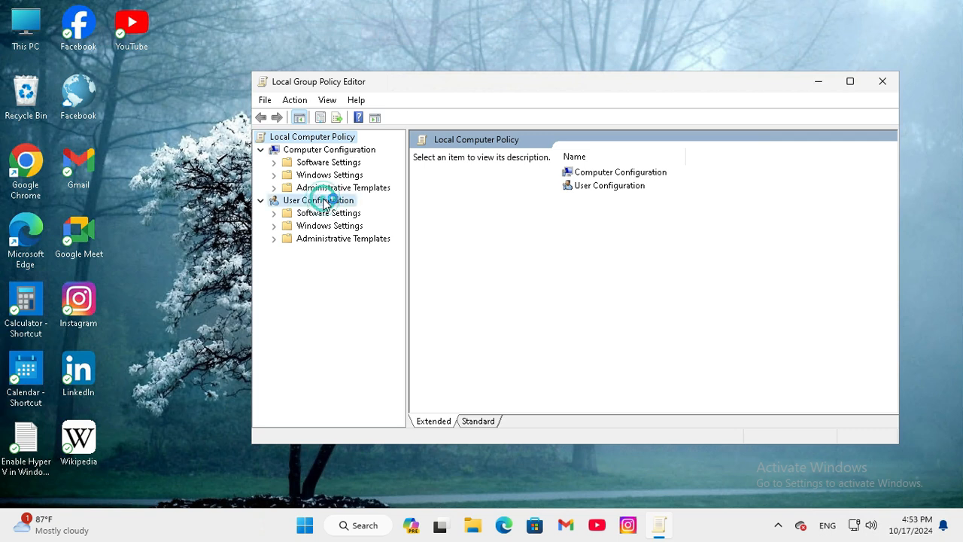
left_click(319, 200)
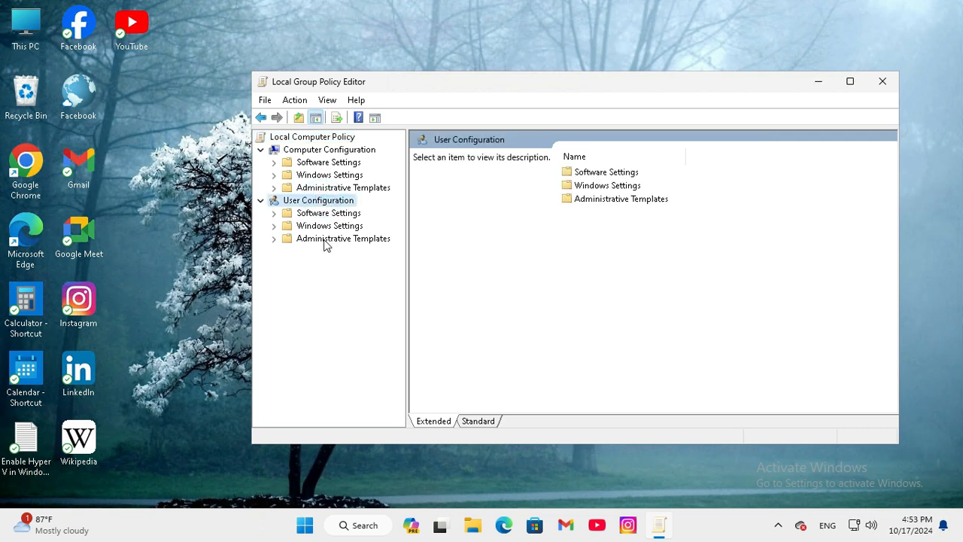
left_click(274, 239)
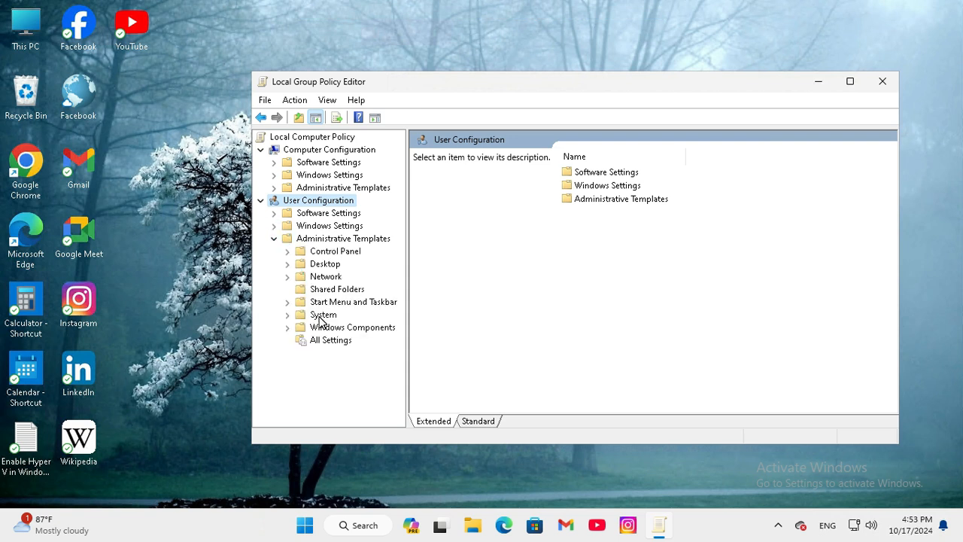
left_click(324, 314)
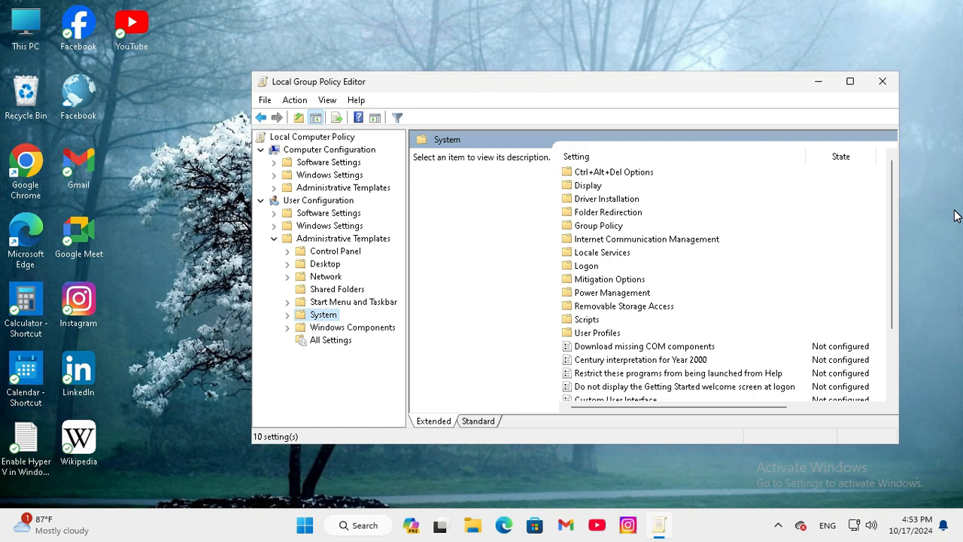
scroll("down", 3)
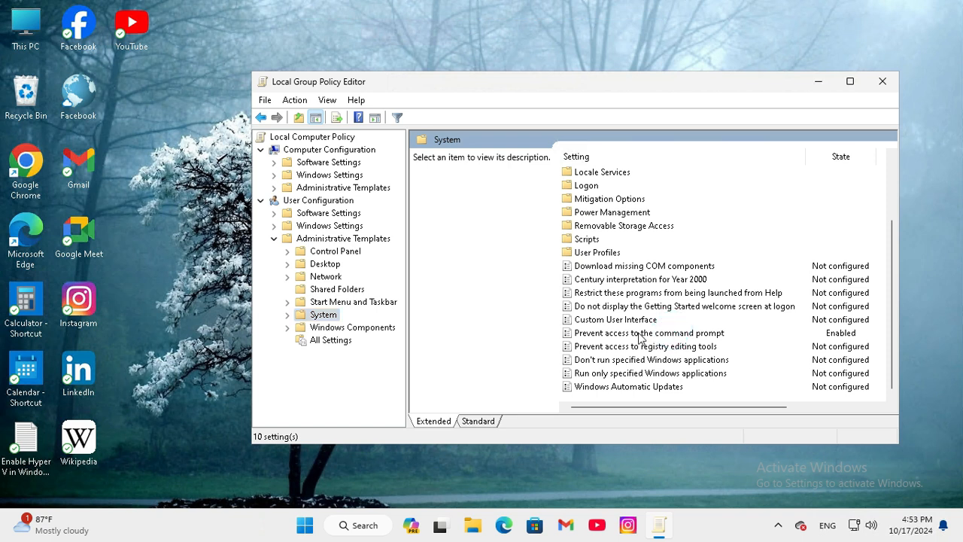
left_click(648, 332)
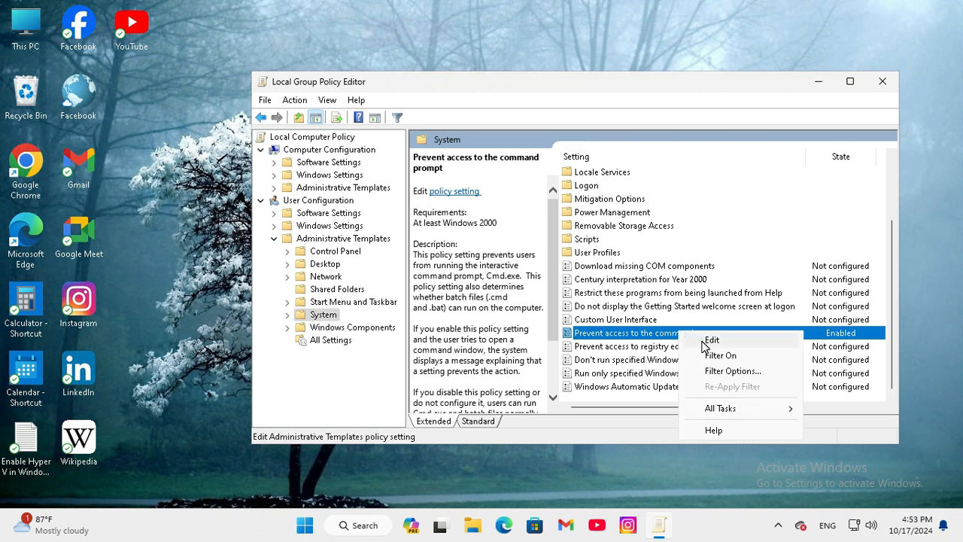
Step: Set 'Prevent access to the command prompt' to Not Configured, apply it, and close the editor
left_click(711, 340)
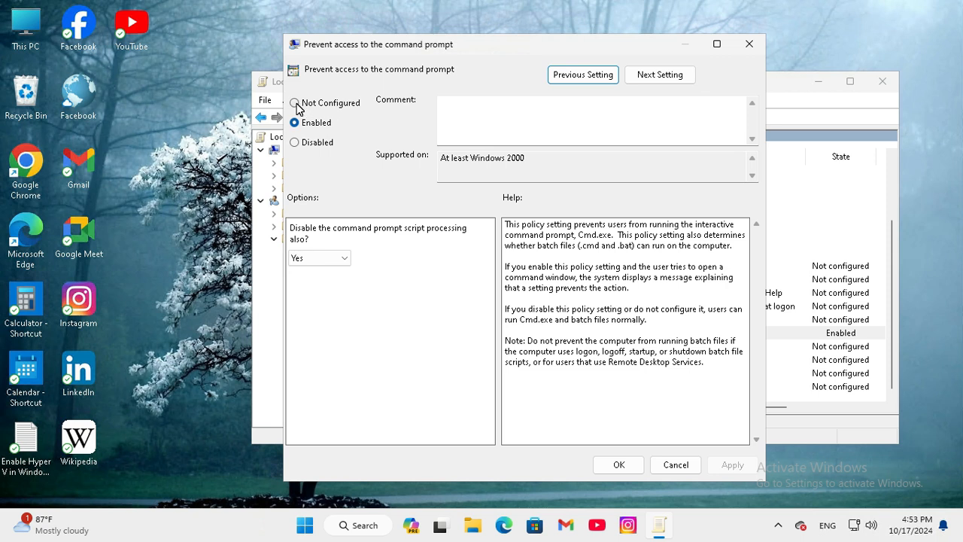
left_click(294, 102)
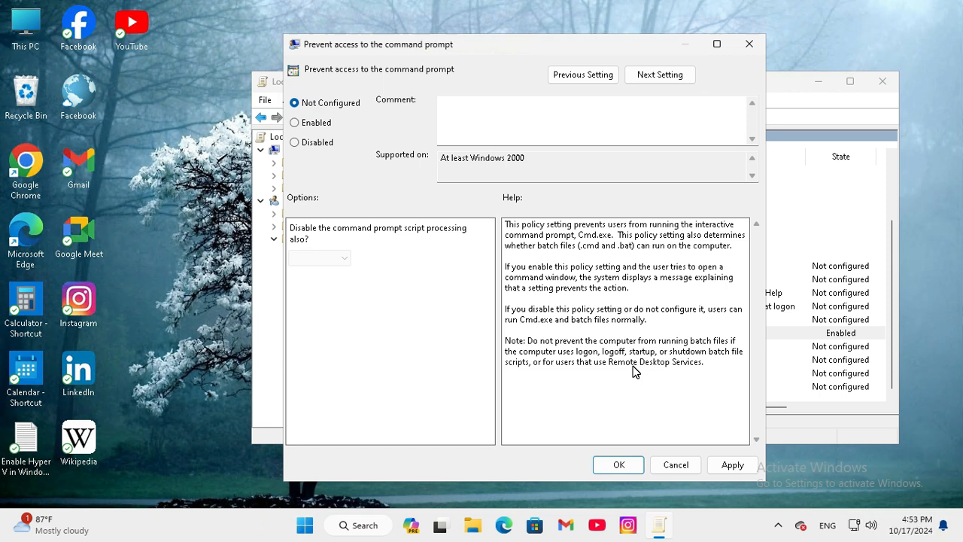
left_click(732, 464)
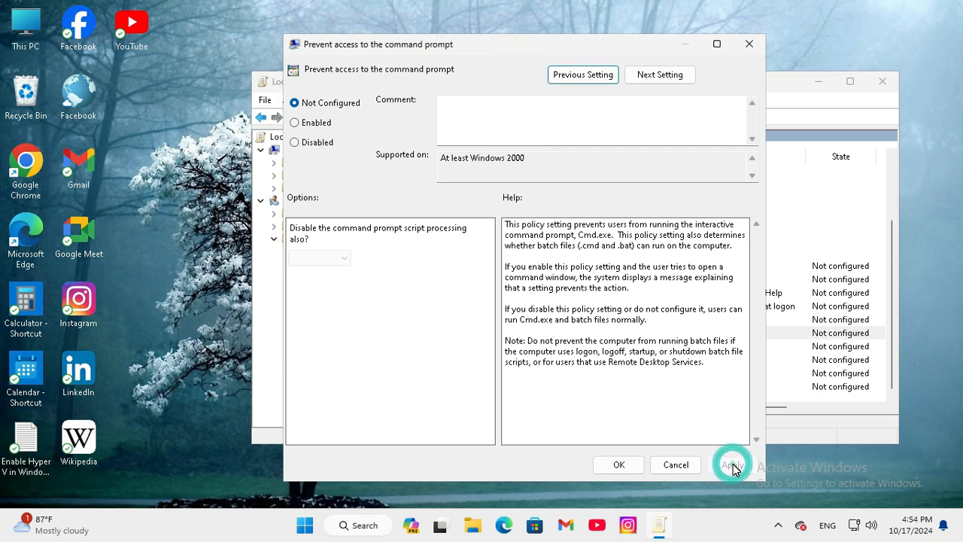
left_click(732, 464)
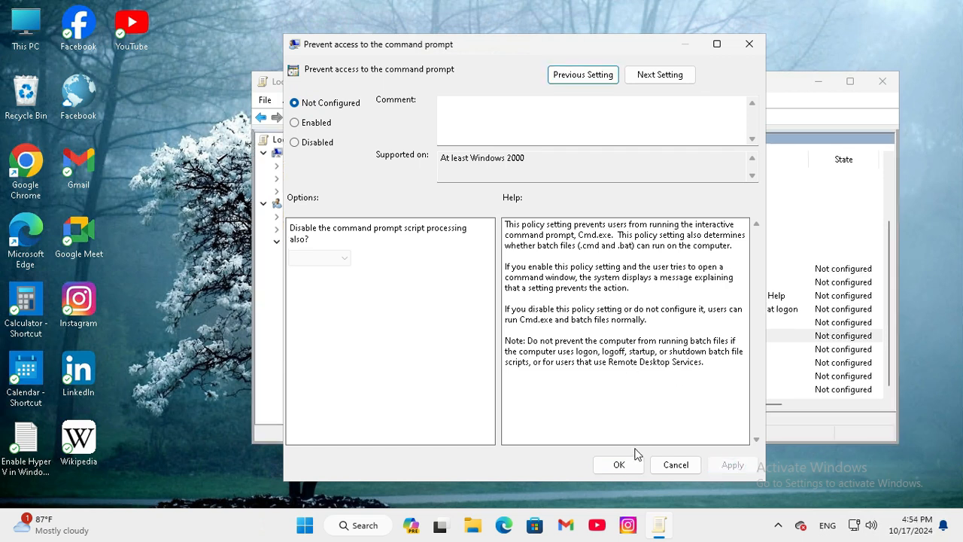
left_click(675, 464)
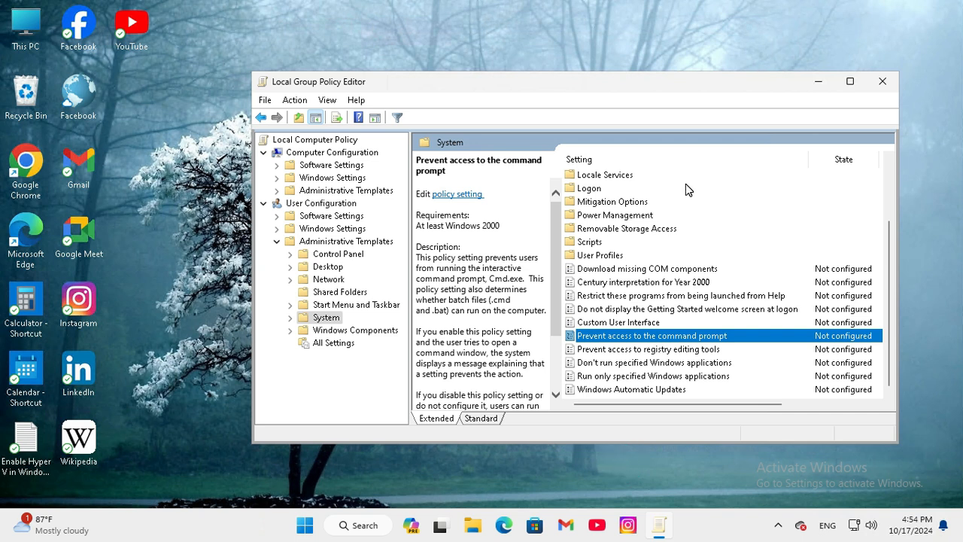
mouse_move(882, 81)
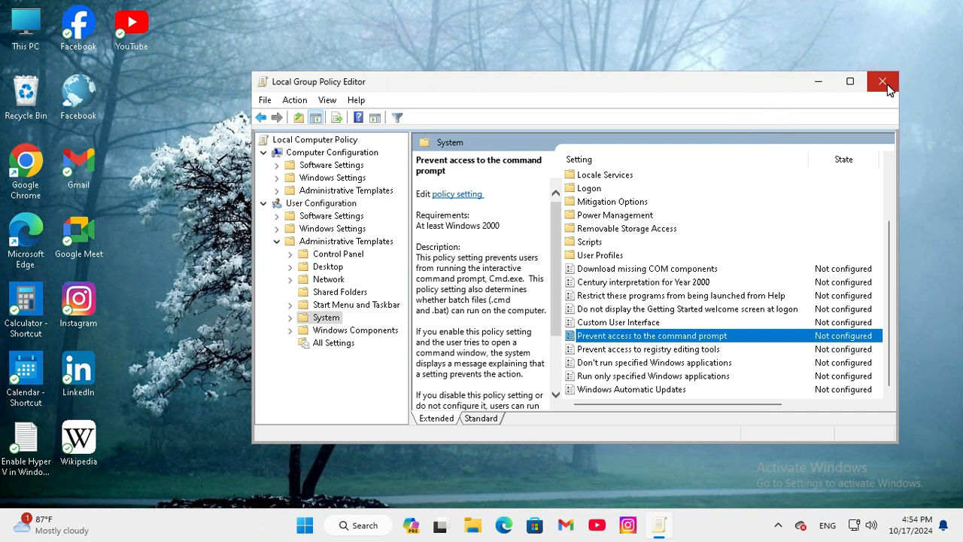
left_click(883, 81)
type("gpupdate /force")
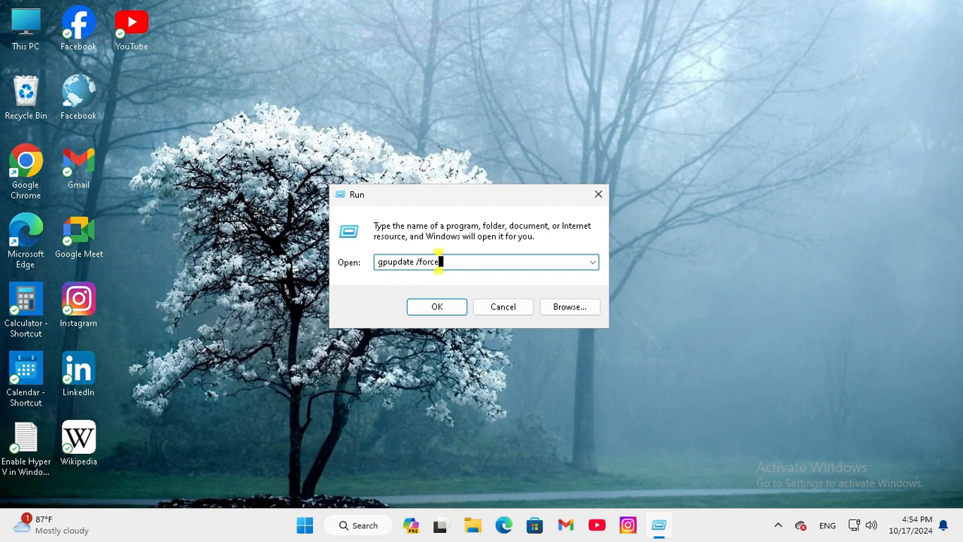
Step: Submit 'gpupdate /force' in the Run dialog to force a group policy update
left_click(437, 306)
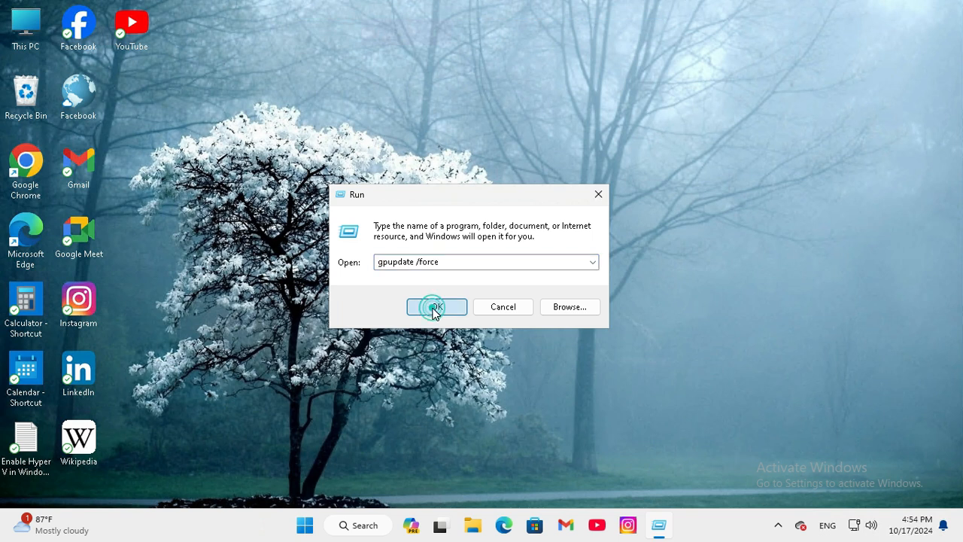
left_click(436, 307)
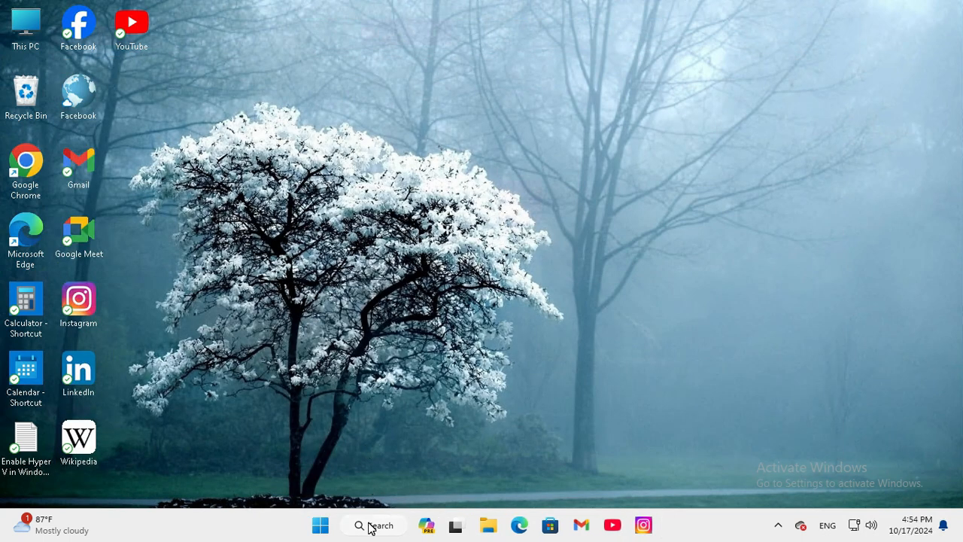
Step: Search Windows for 'cmd' and launch the Command Prompt best match
left_click(375, 525)
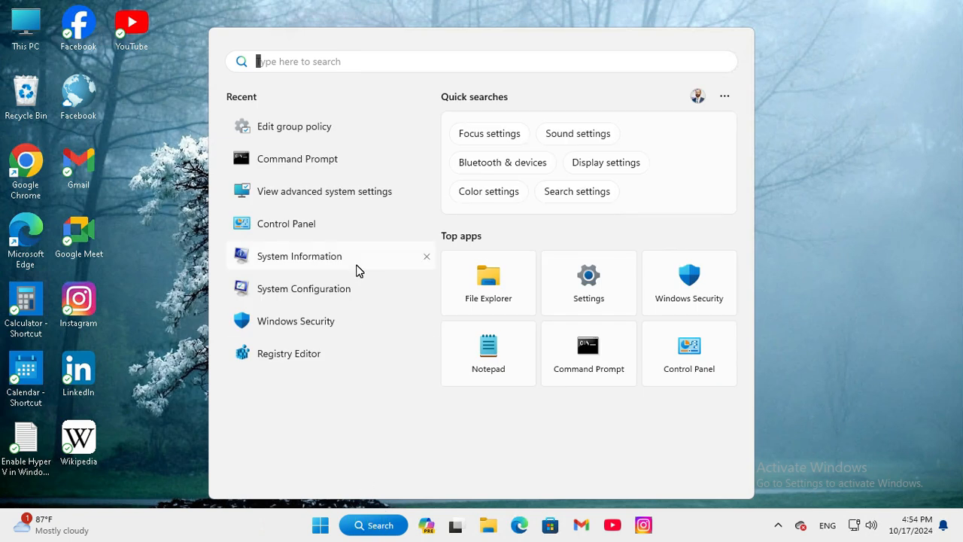
type("cmd")
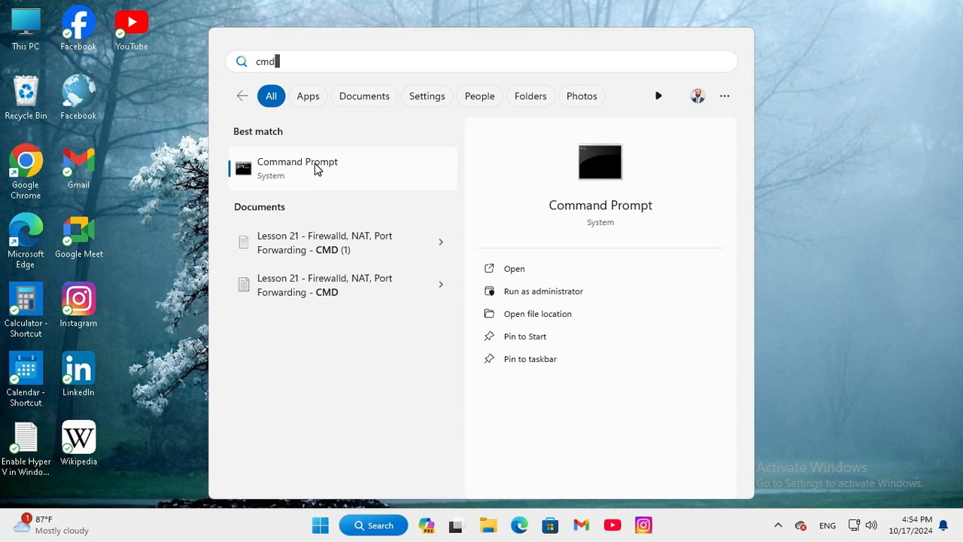
left_click(297, 167)
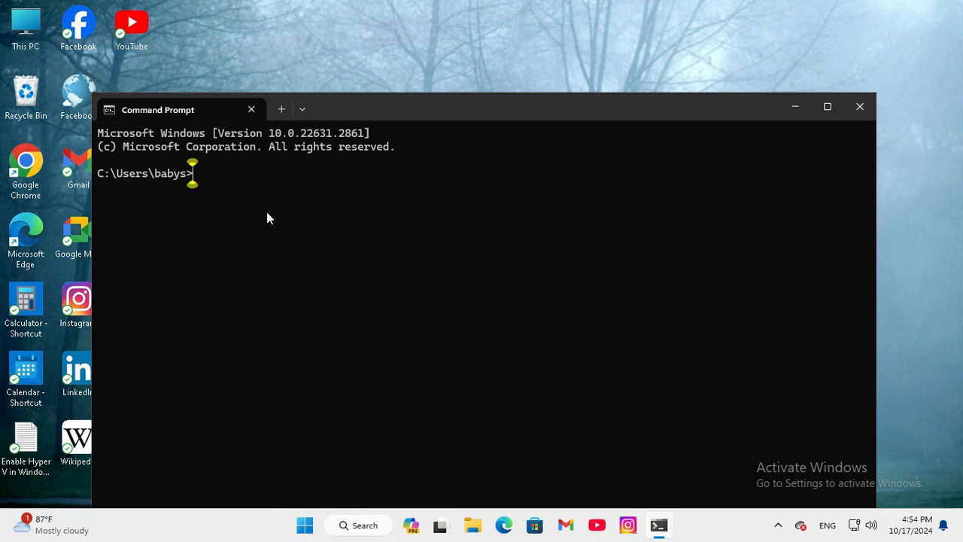
mouse_move(378, 198)
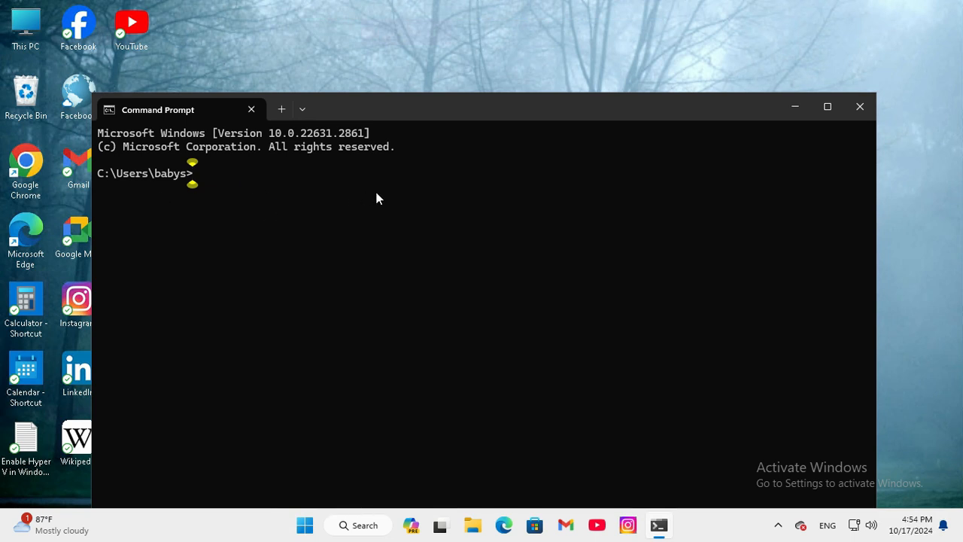
mouse_move(497, 195)
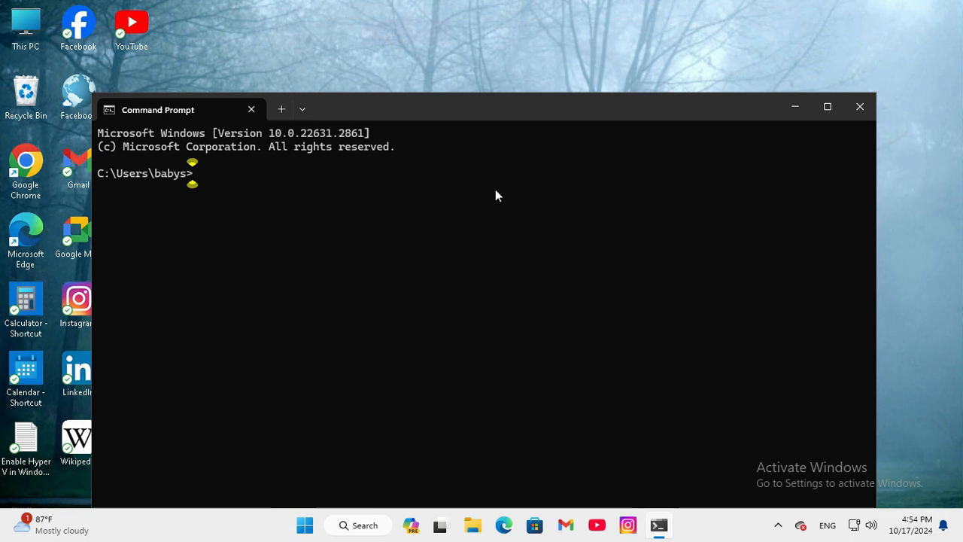